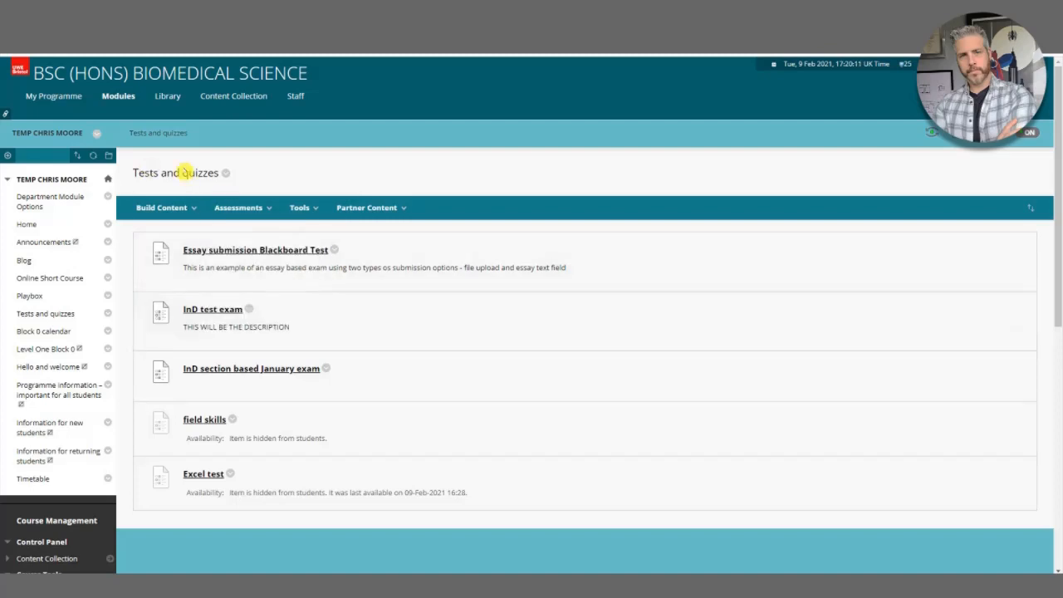
pyautogui.moveTo(323, 465)
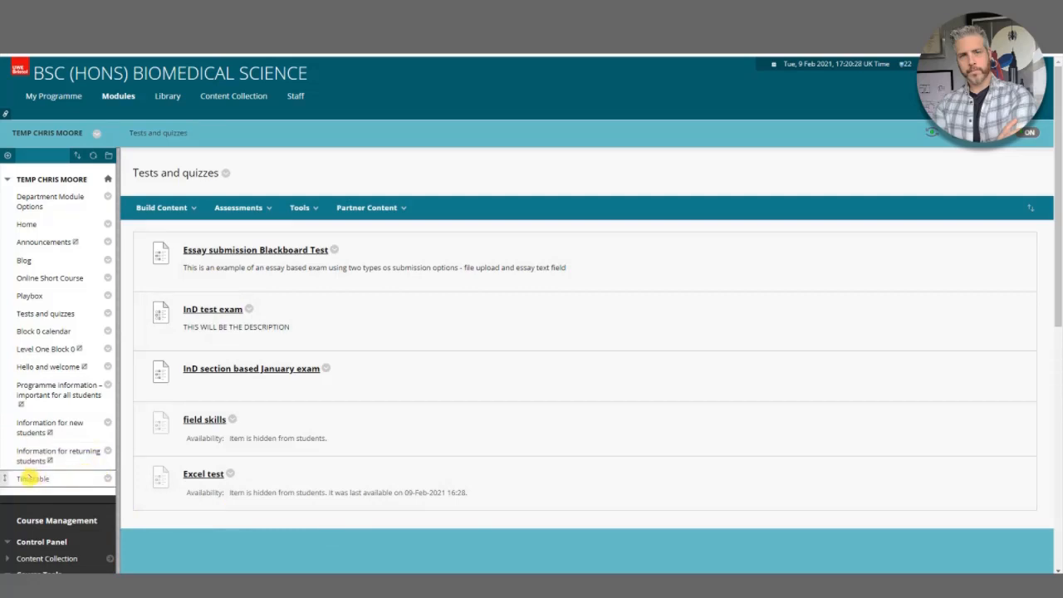
# Open the February 2021 course calendar listing the Excel test, homeostasis lecture and InD exam
pyautogui.click(11, 159)
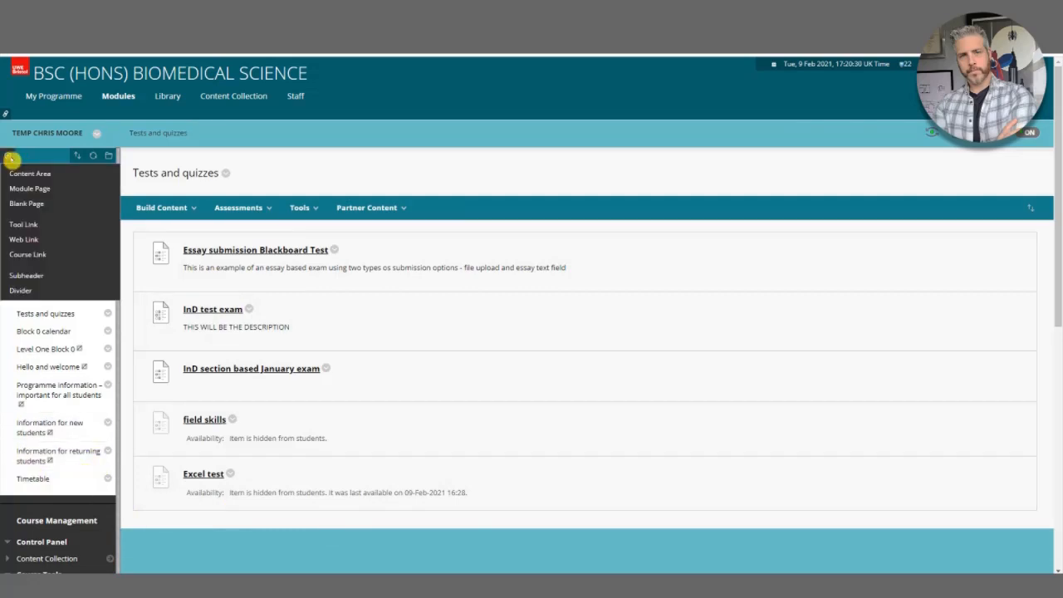
pyautogui.moveTo(31, 226)
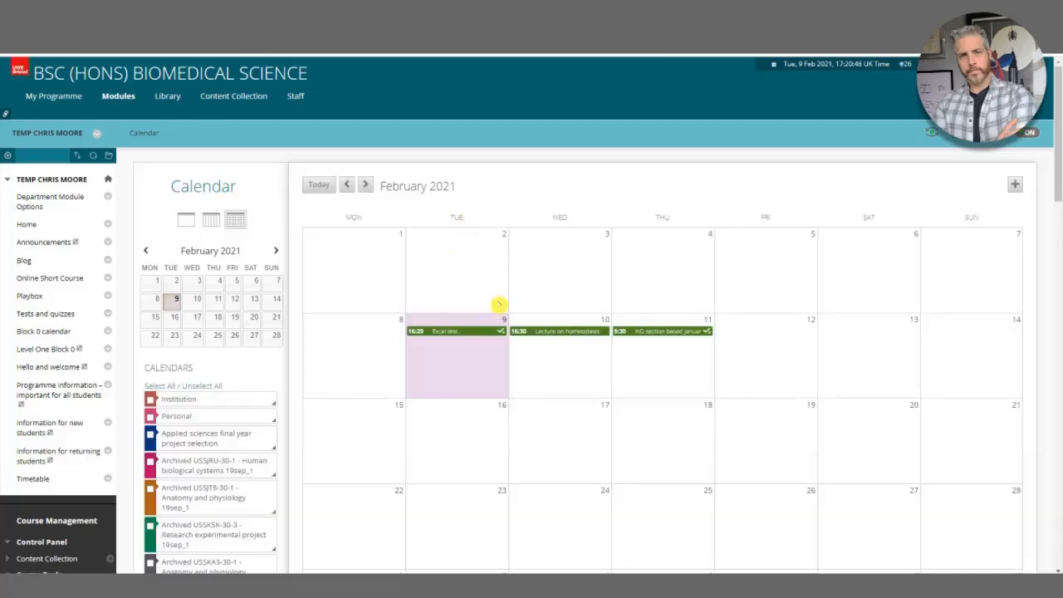
pyautogui.moveTo(258, 367)
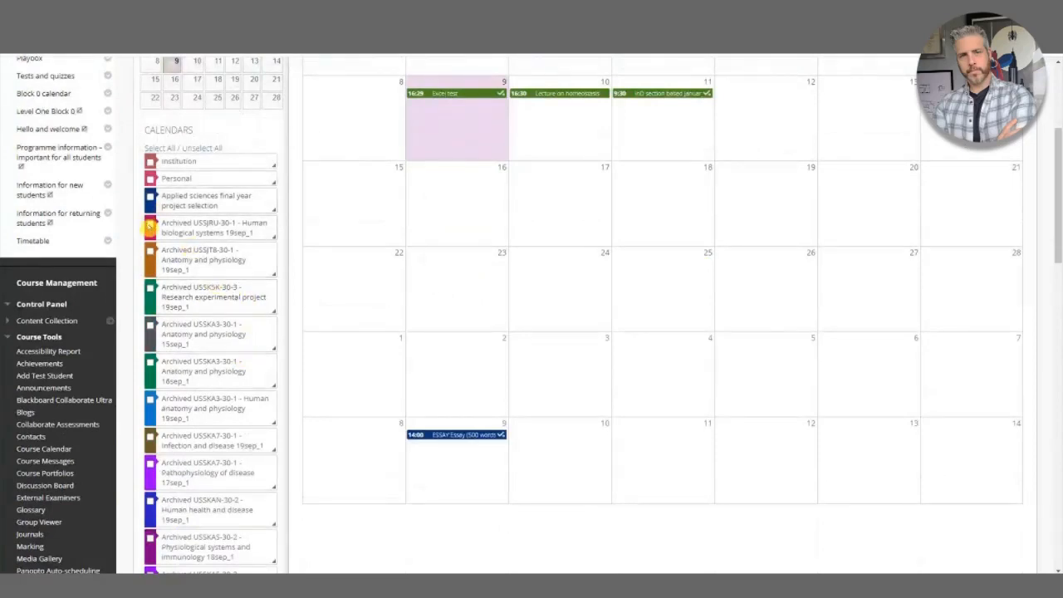
pyautogui.moveTo(157, 226)
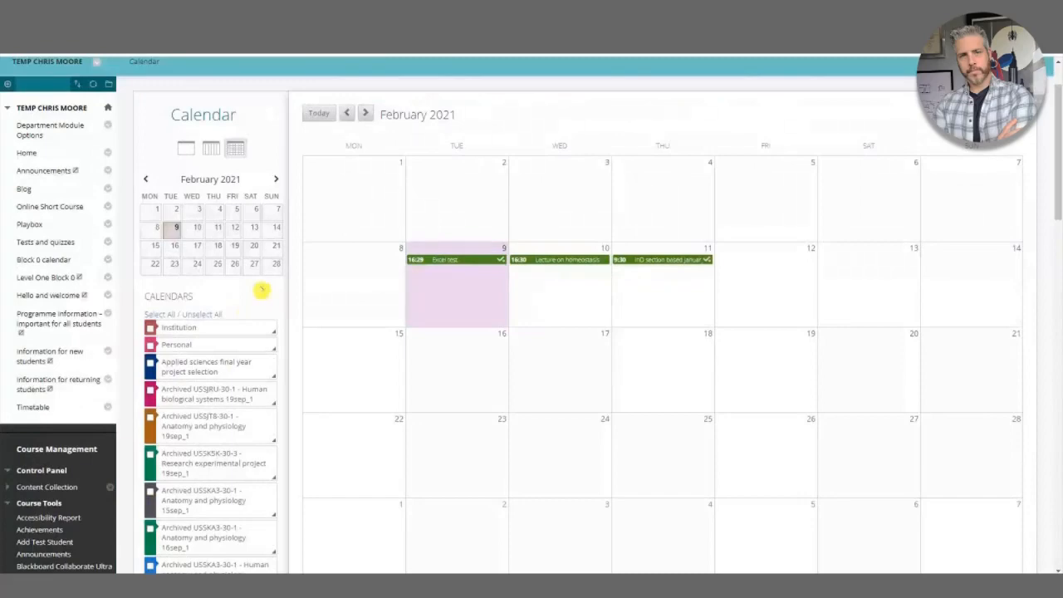
pyautogui.scroll(-3)
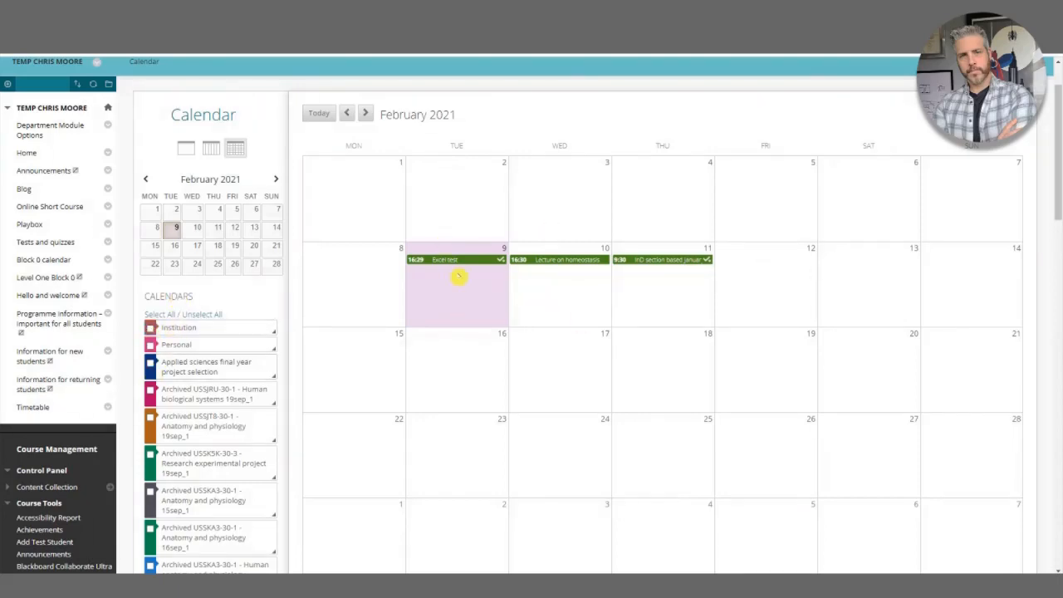
pyautogui.moveTo(642, 266)
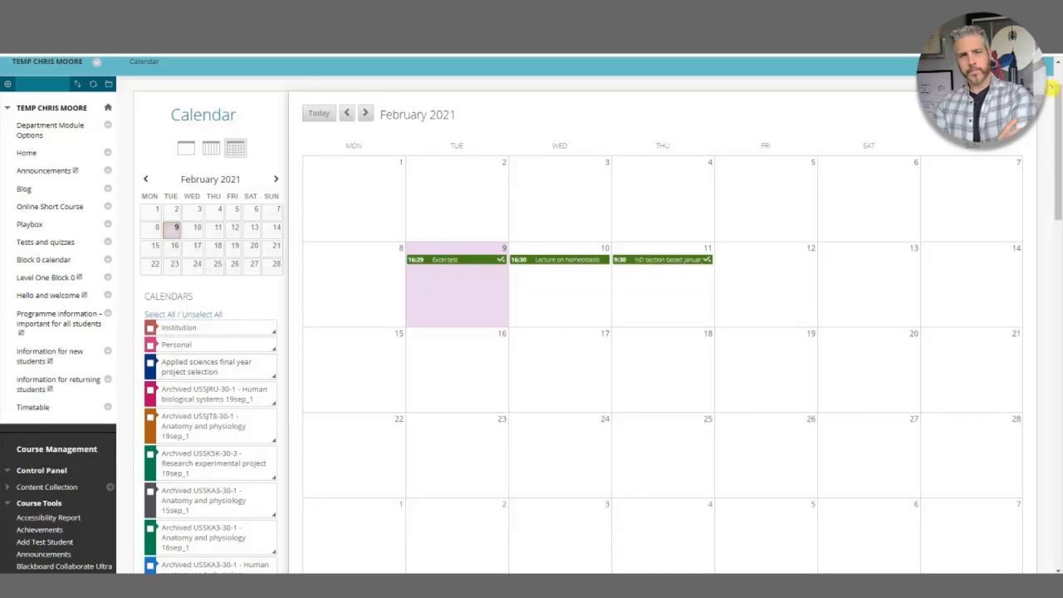
# Add a 'Class (homeostasis)' event on Thursday 25 February 2021 from 17:30 to 18:00
pyautogui.click(457, 299)
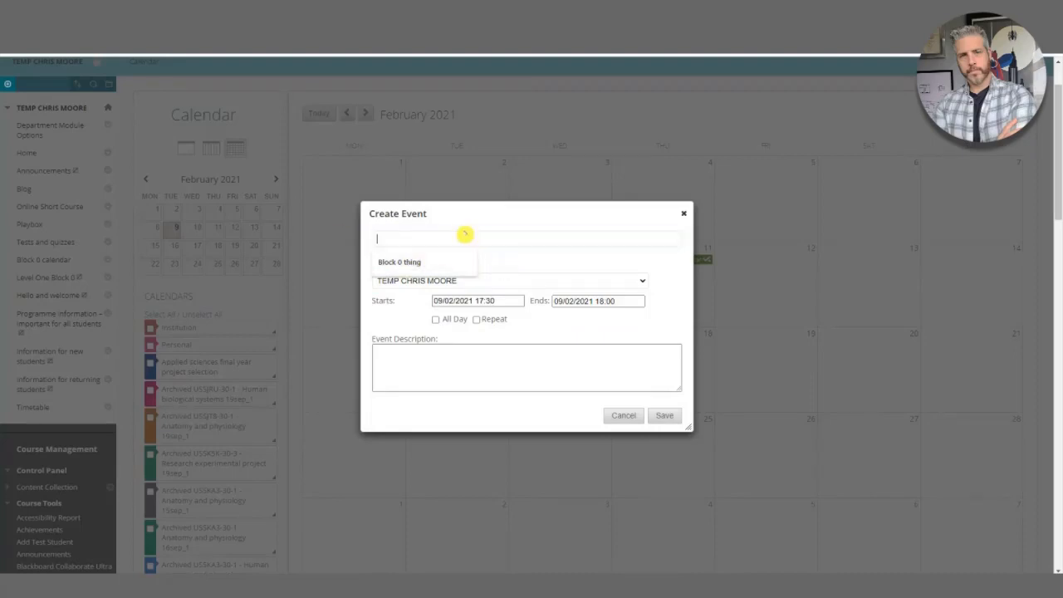
pyautogui.write('Lecture 2')
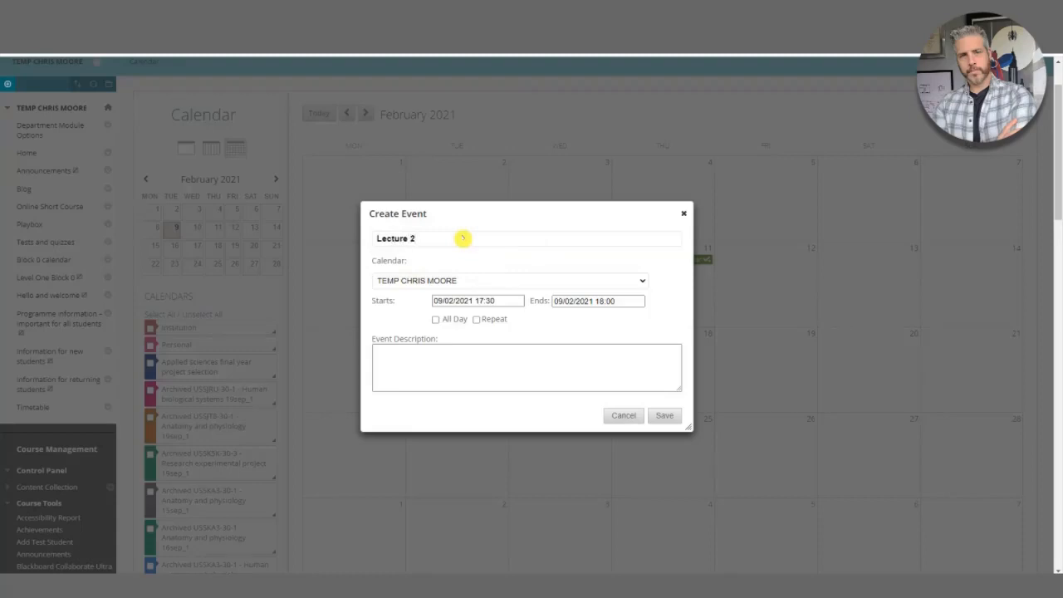
pyautogui.write('(homeosta')
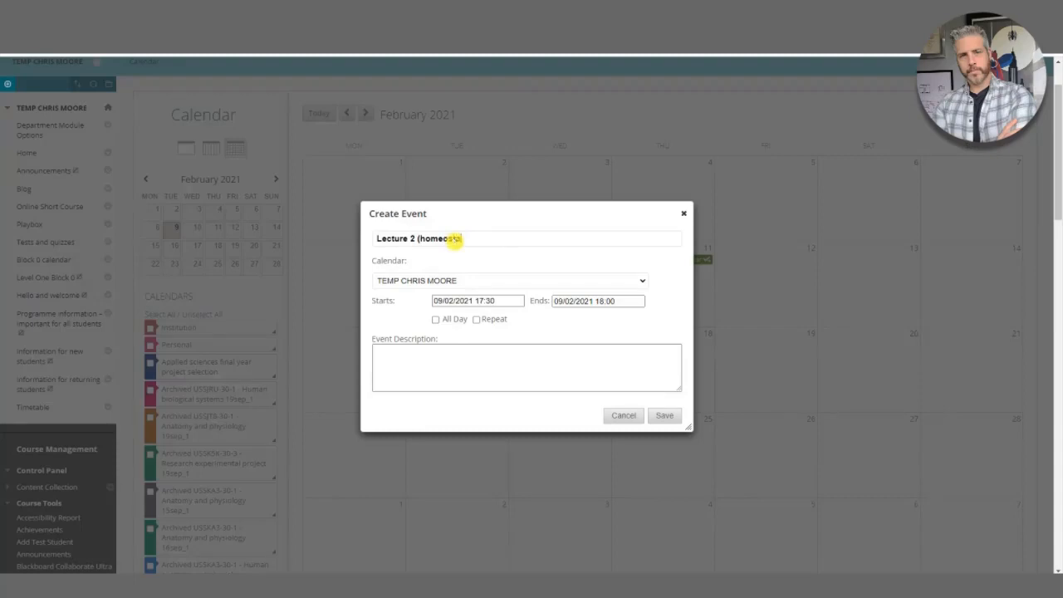
pyautogui.click(526, 367)
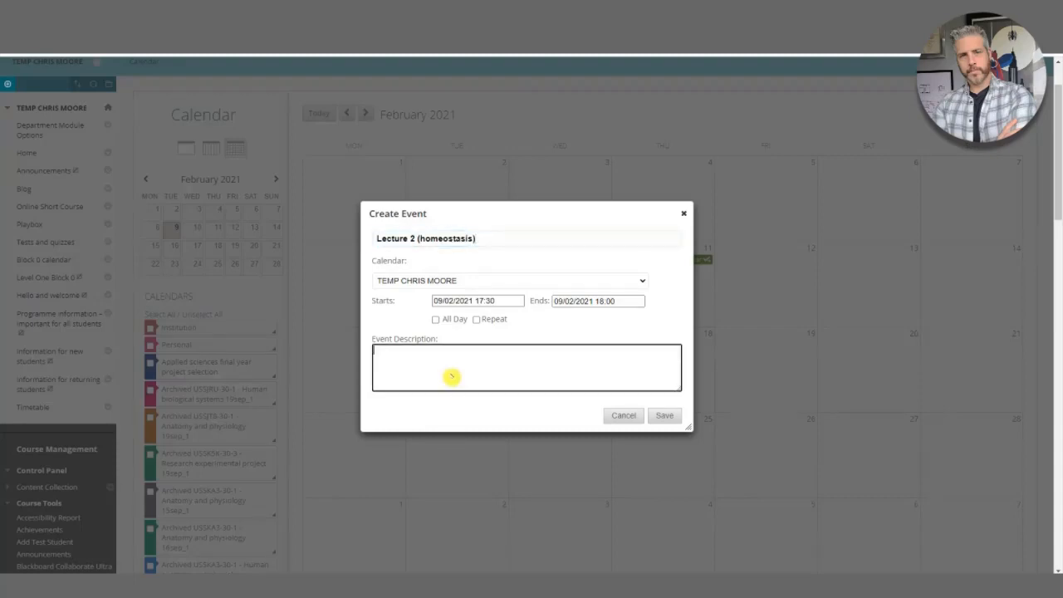
pyautogui.moveTo(463, 324)
pyautogui.write('Class')
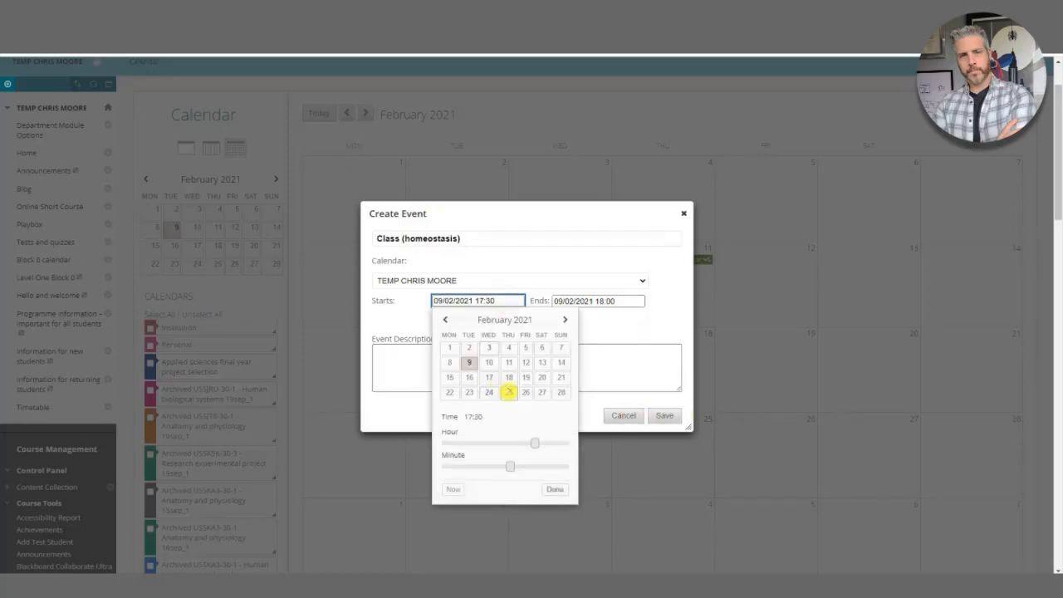
pyautogui.click(507, 393)
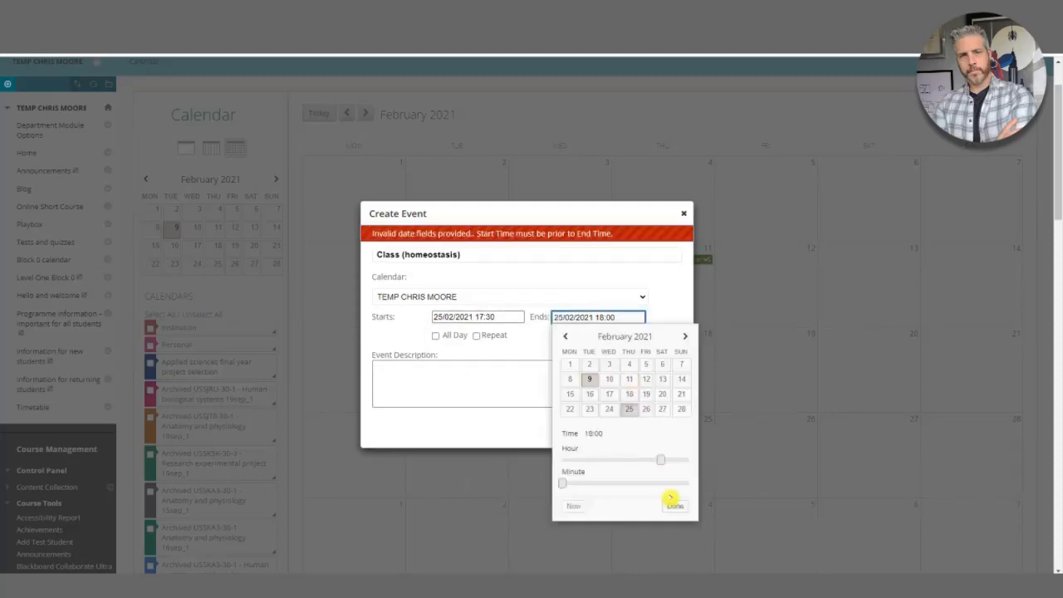
pyautogui.click(676, 506)
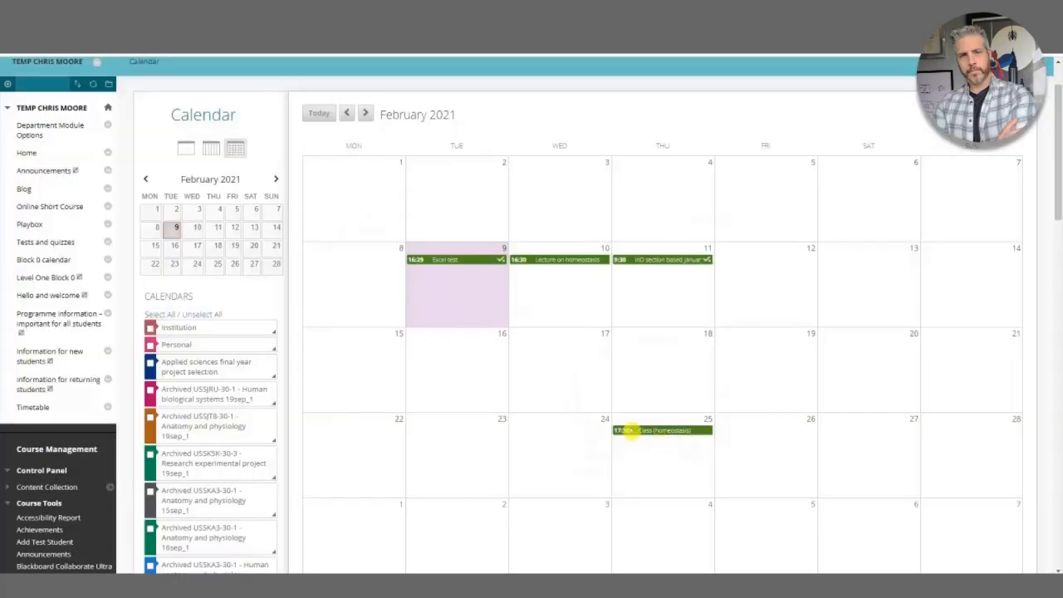
# Open the Class (homeostasis) event to review its 25/02/2021 17:30–18:00 times
pyautogui.click(652, 431)
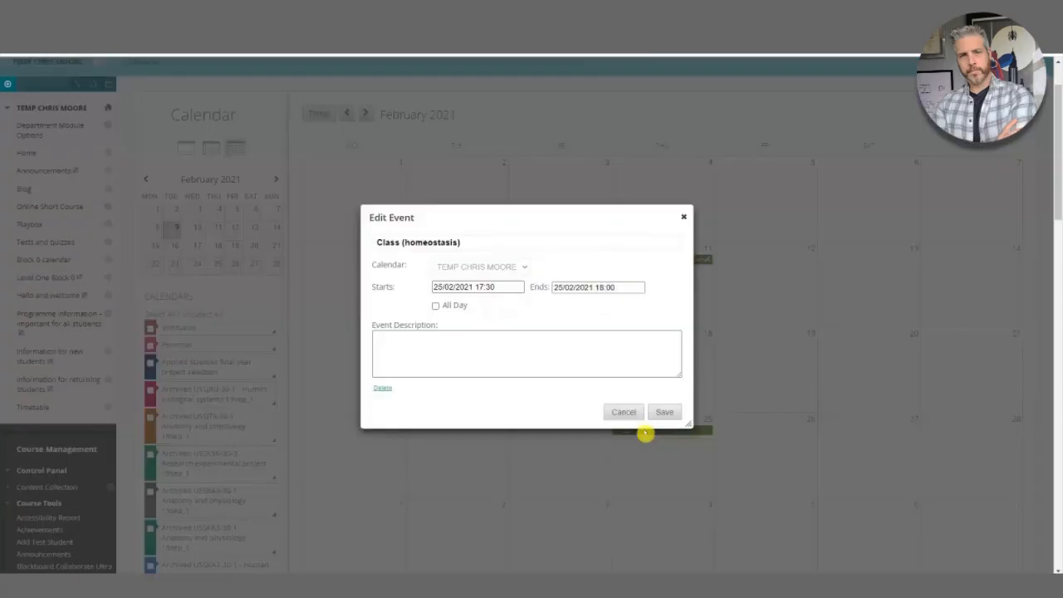
pyautogui.moveTo(433, 361)
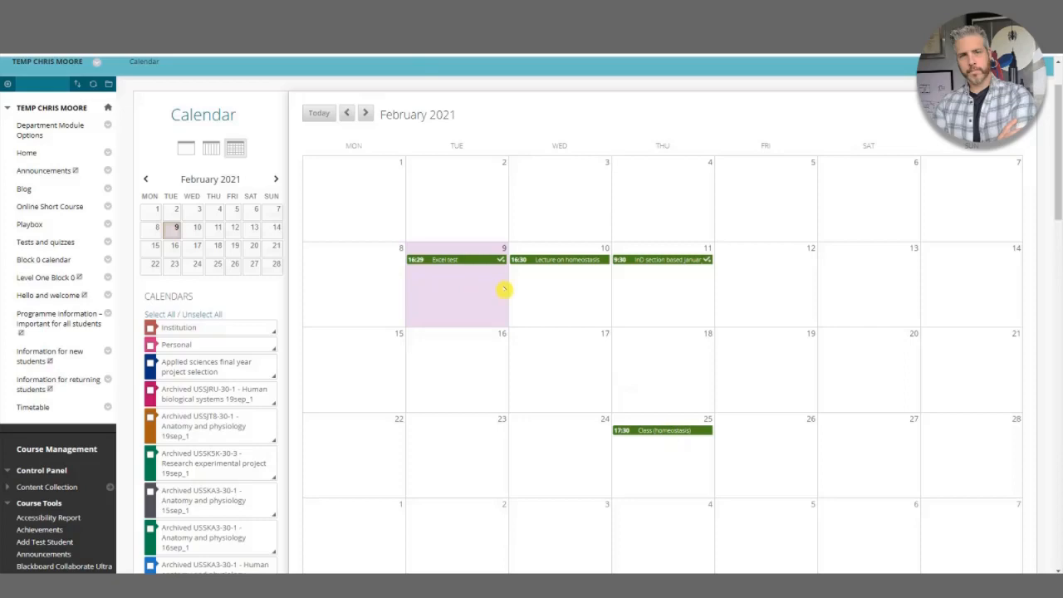
pyautogui.moveTo(506, 259)
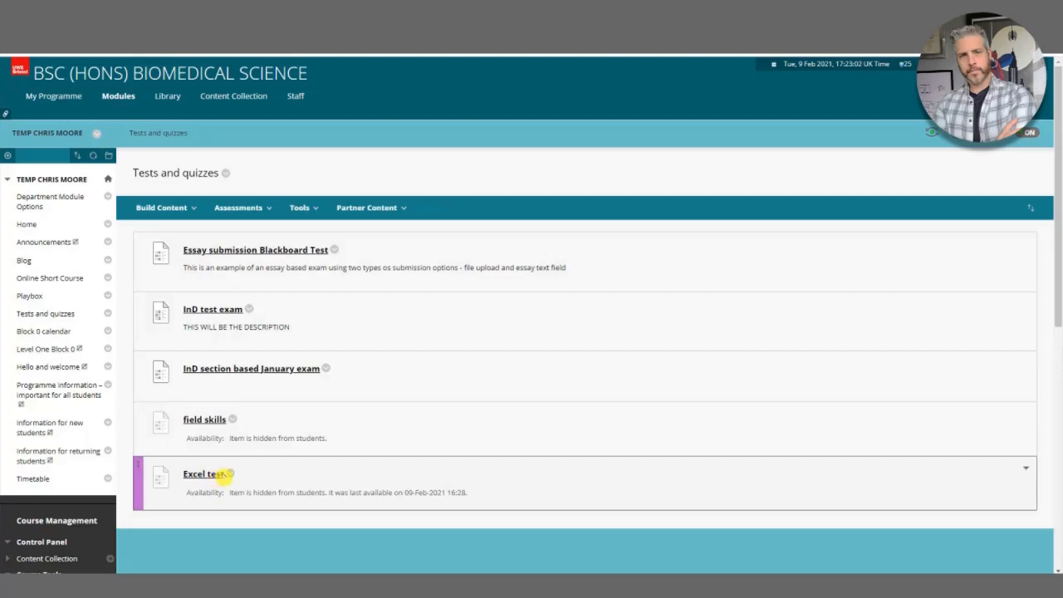
# Open the Excel test's Edit the Test Options page from its actions menu
pyautogui.click(202, 474)
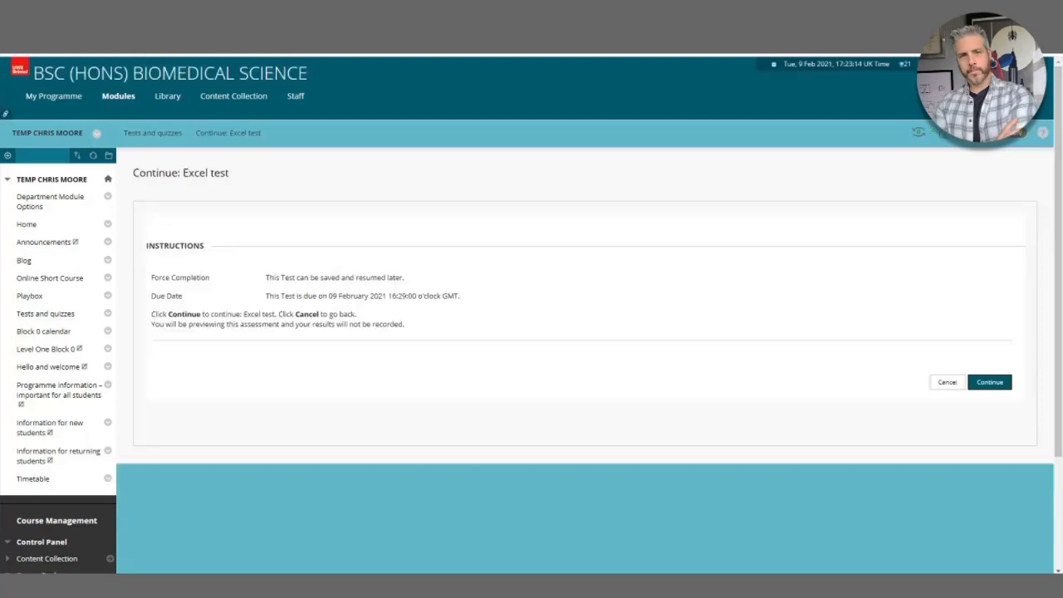
pyautogui.click(948, 382)
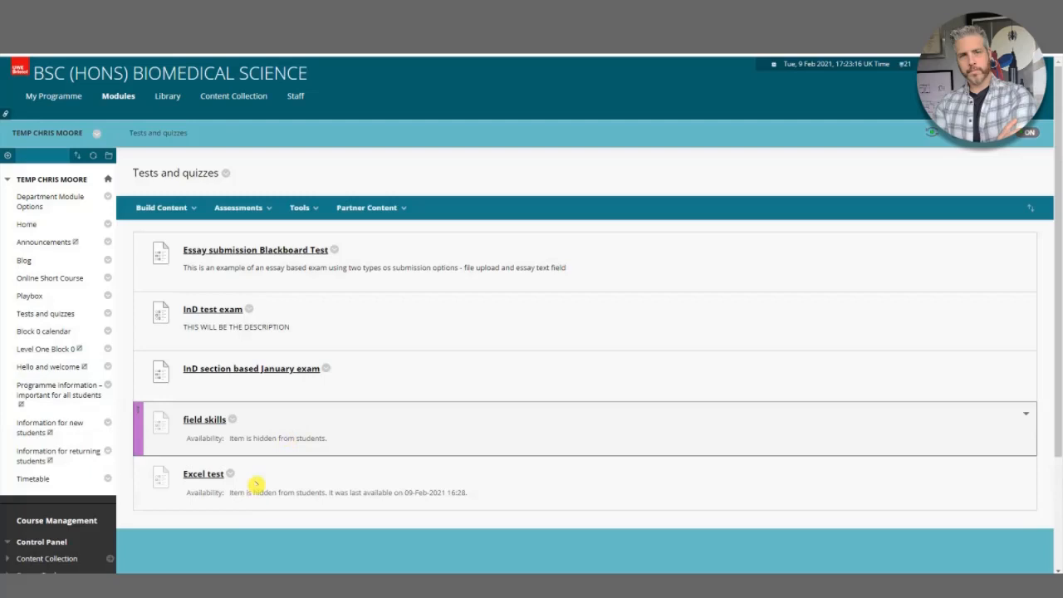
pyautogui.click(334, 250)
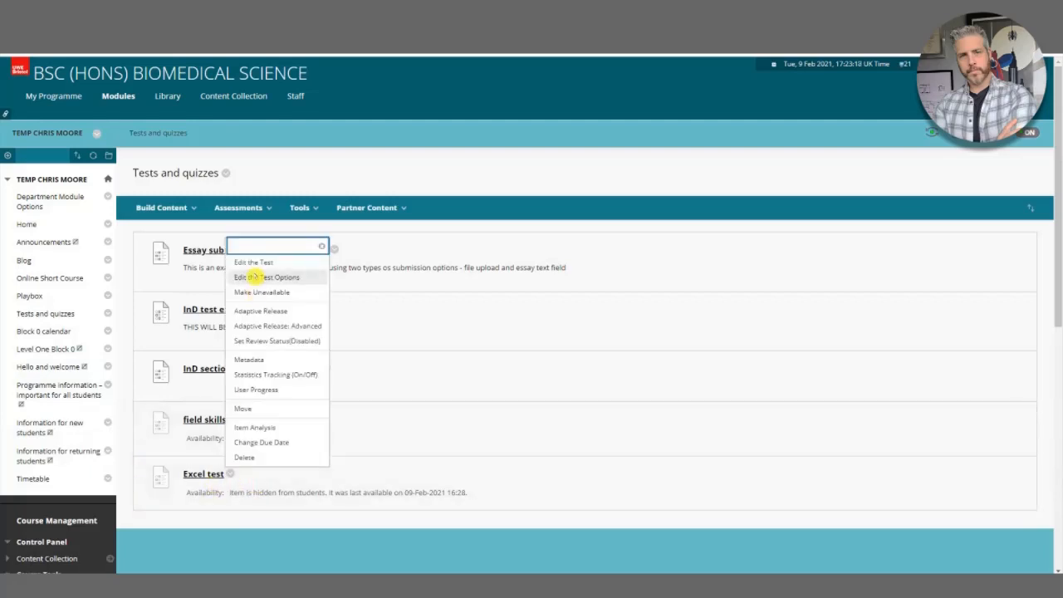
pyautogui.click(272, 277)
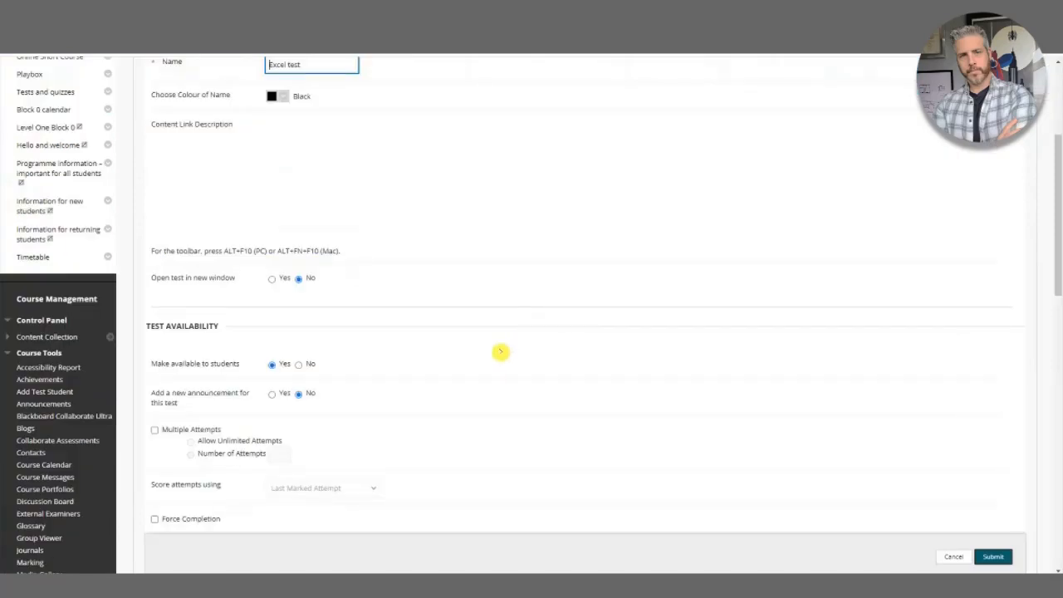
# Make the Excel test due 09/02/2021 17:25, displayed 17:22 until 17:24, and submit
pyautogui.scroll(-3)
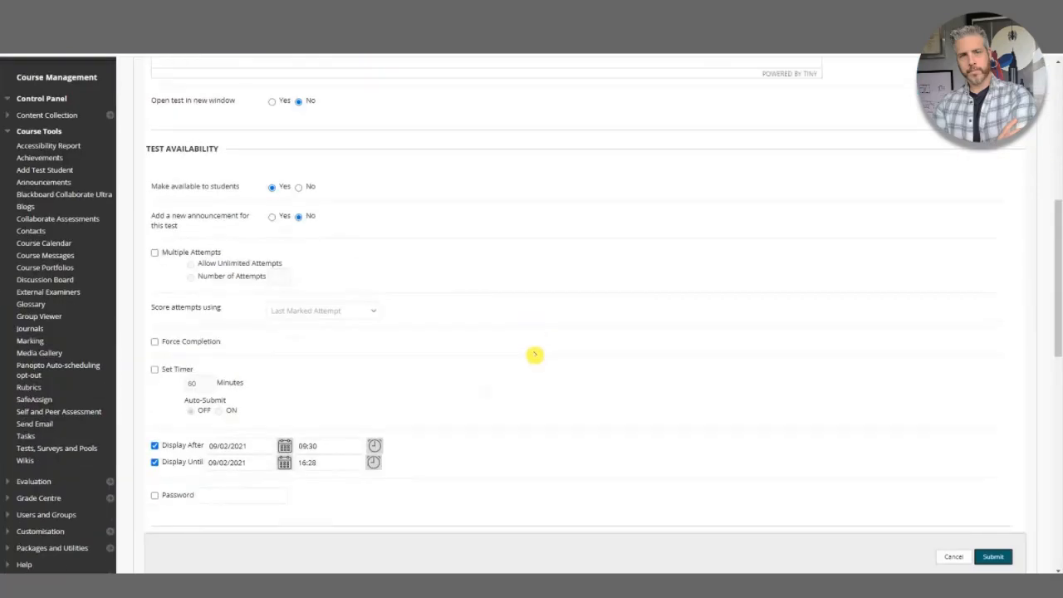
pyautogui.scroll(-3)
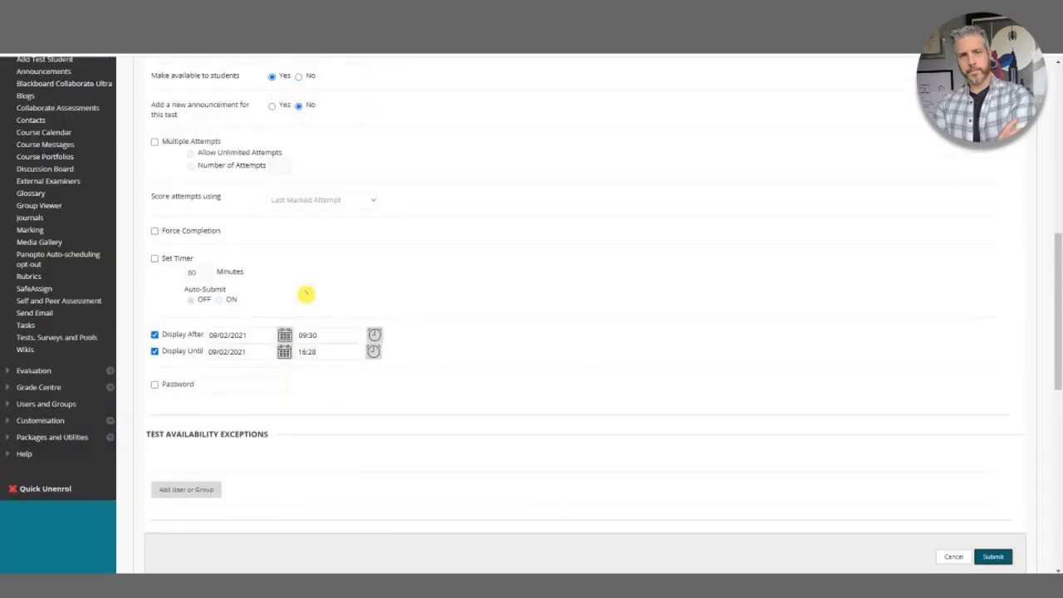
pyautogui.scroll(-3)
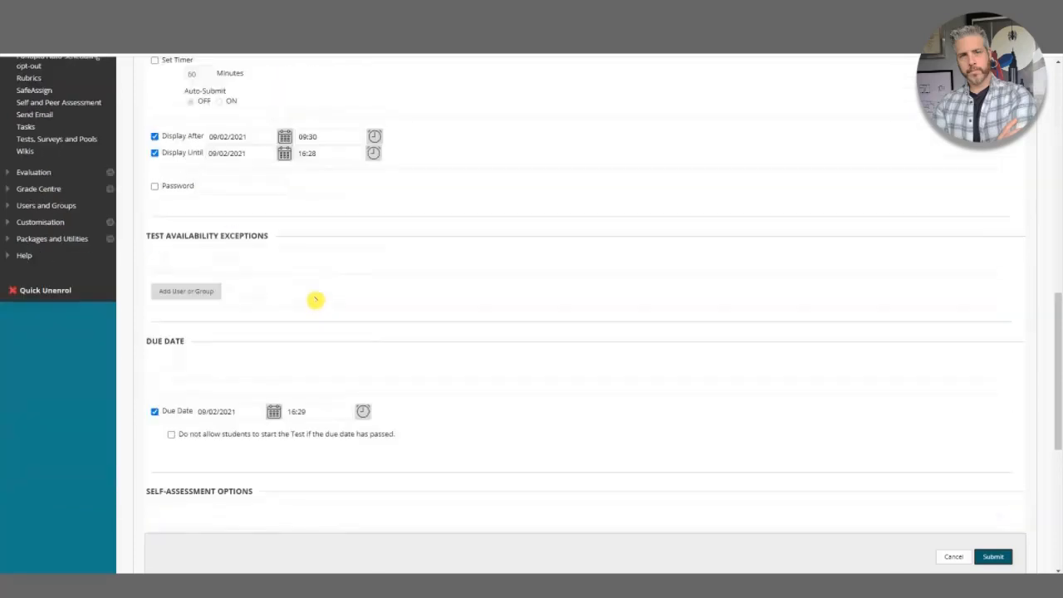
pyautogui.scroll(-3)
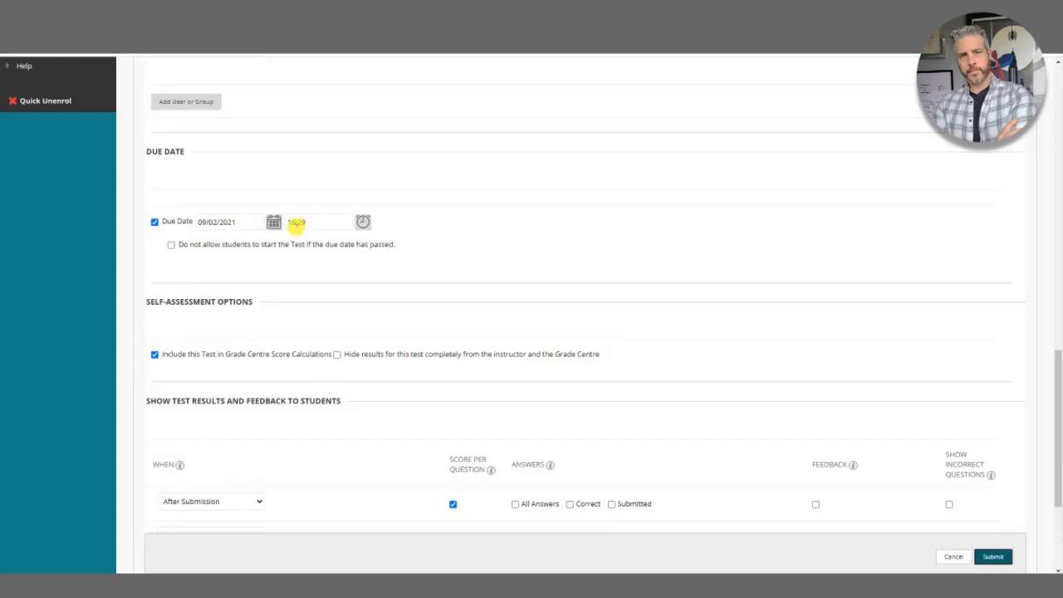
pyautogui.click(317, 221)
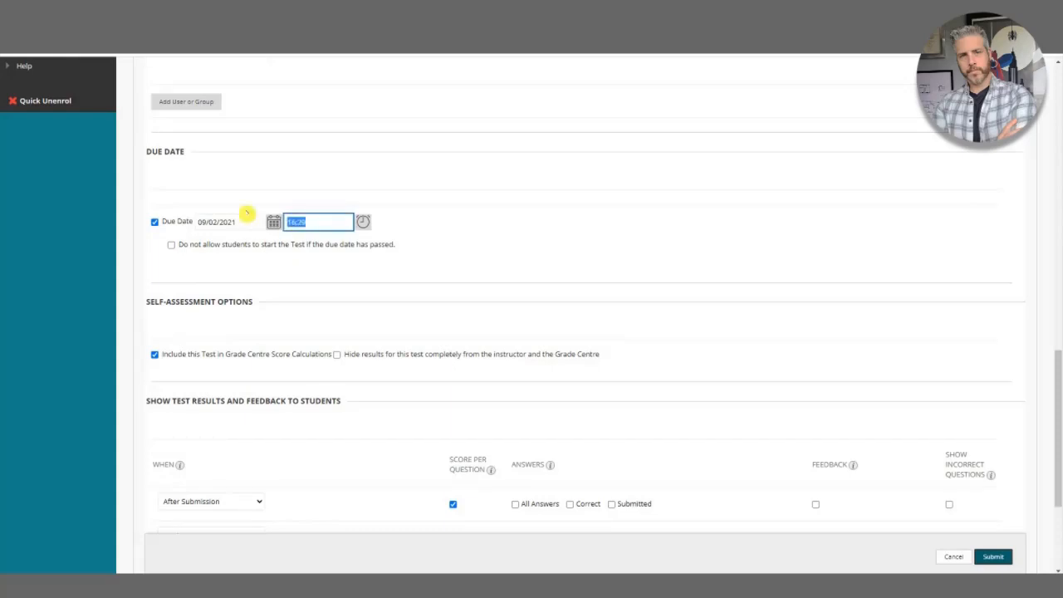
pyautogui.write('17:2')
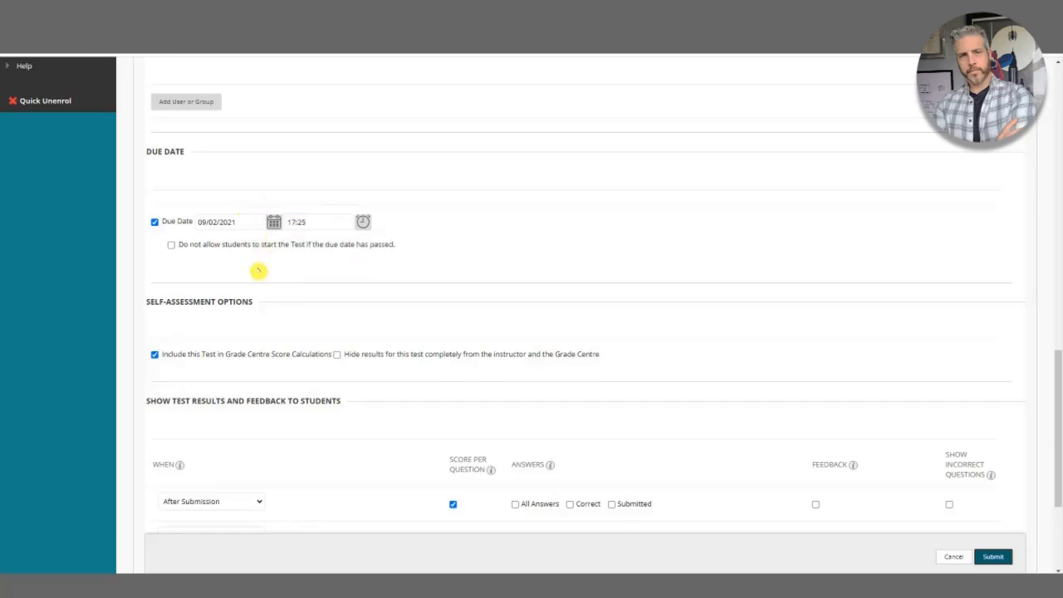
pyautogui.scroll(3)
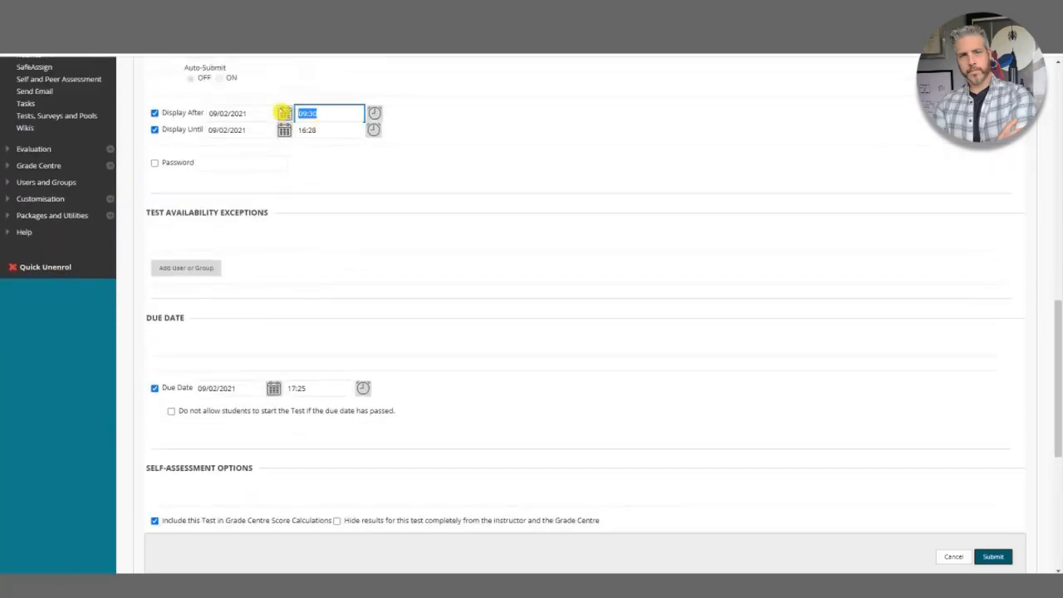
pyautogui.write('17:')
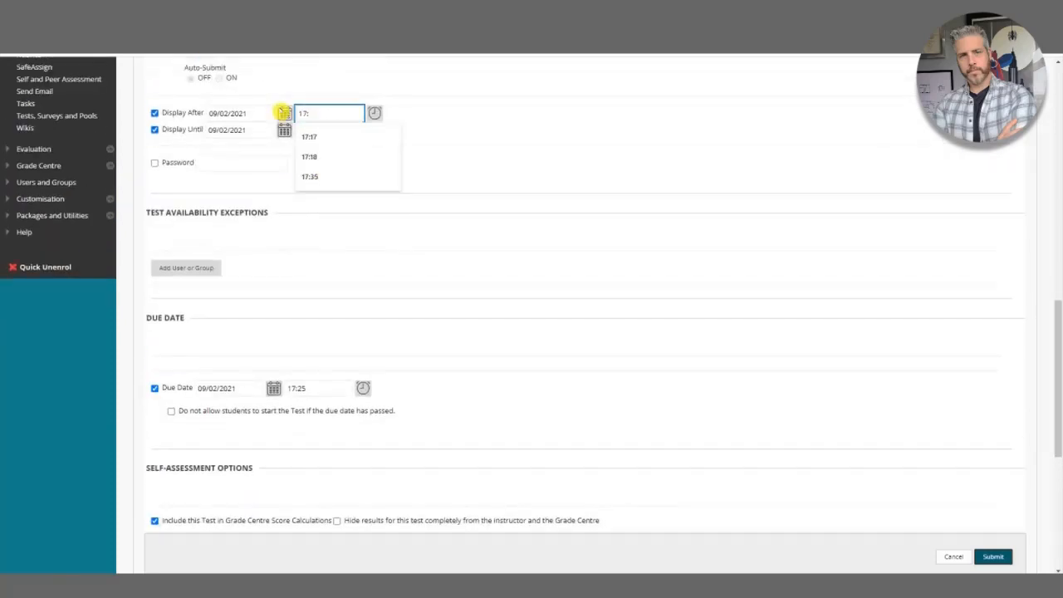
pyautogui.write('17:22')
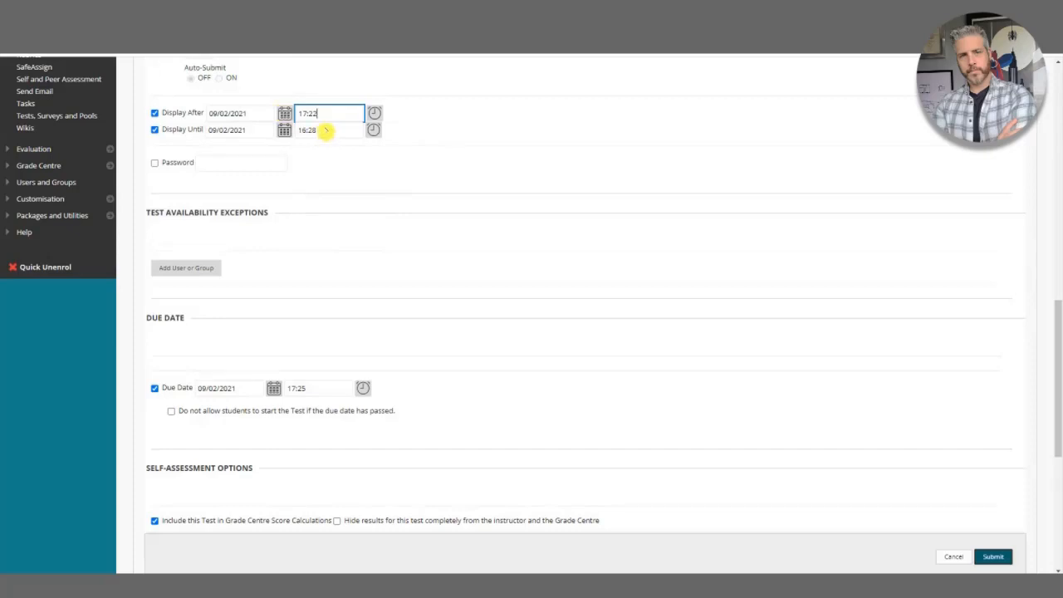
pyautogui.click(324, 129)
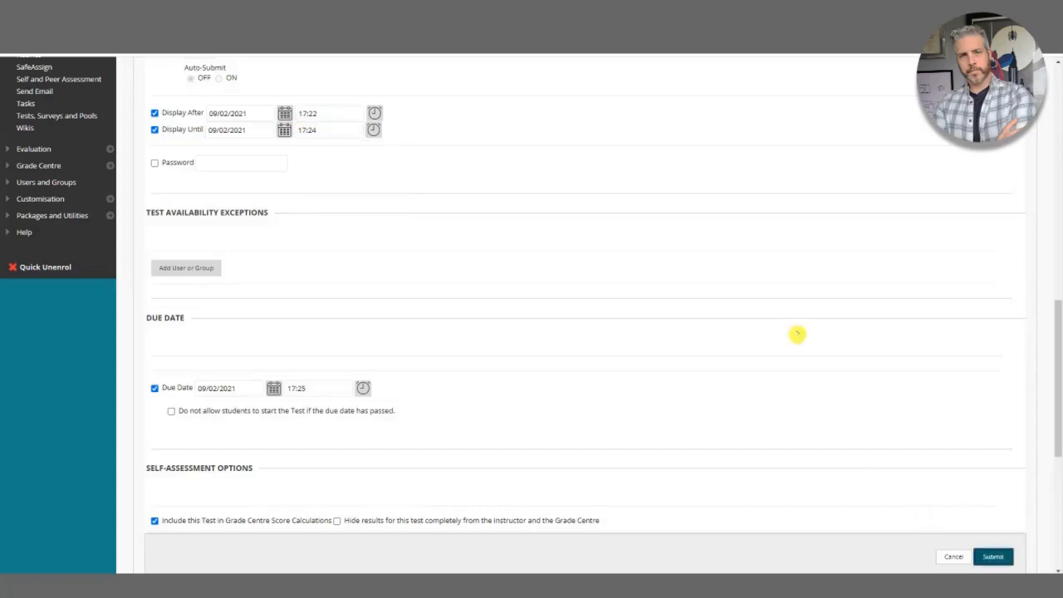
pyautogui.click(998, 557)
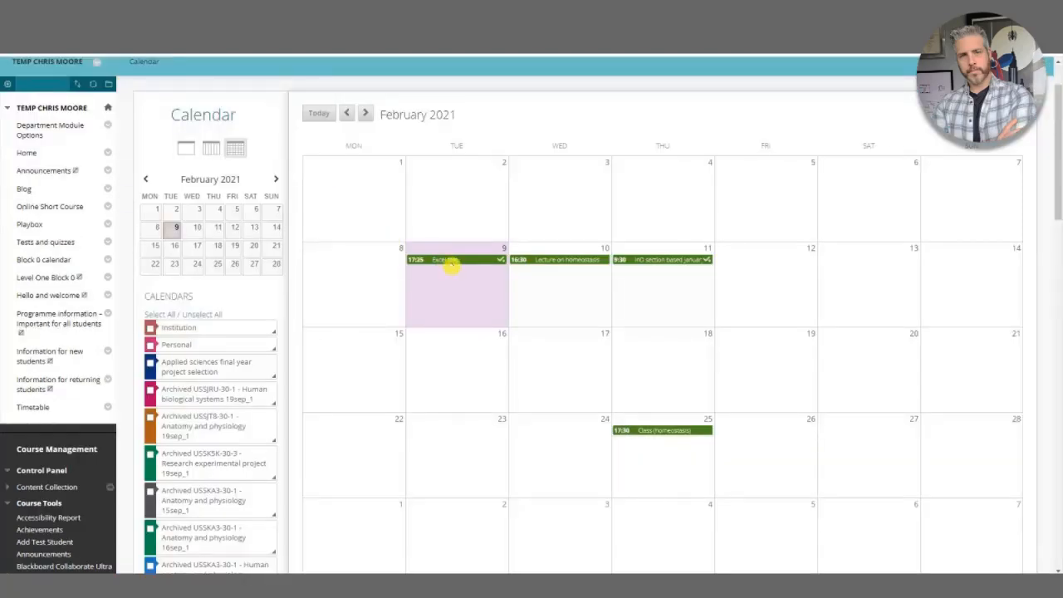
# Review and close the Excel test calendar event on 9 February
pyautogui.click(449, 265)
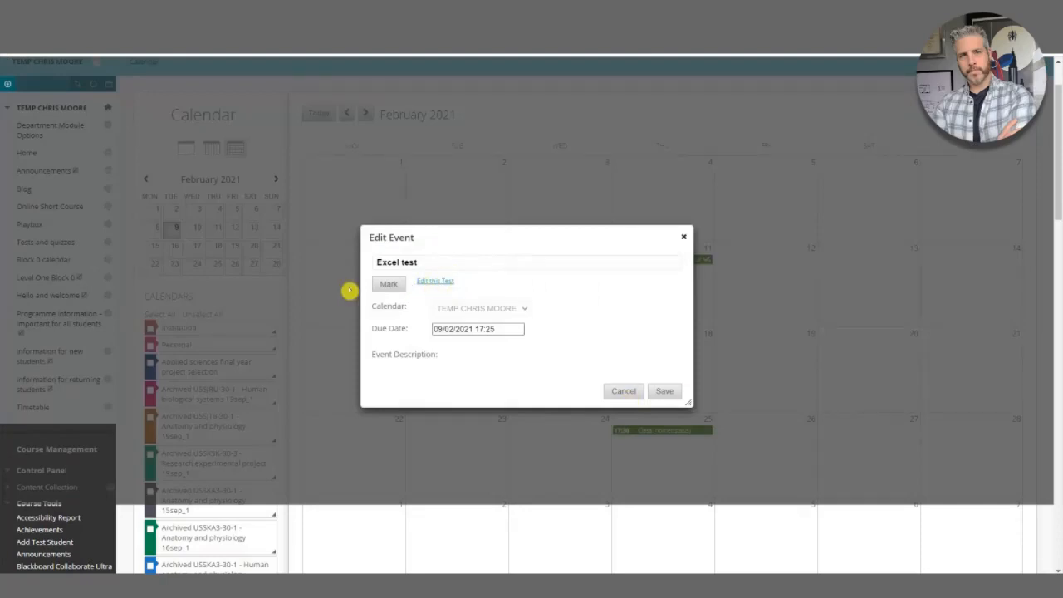
pyautogui.click(623, 392)
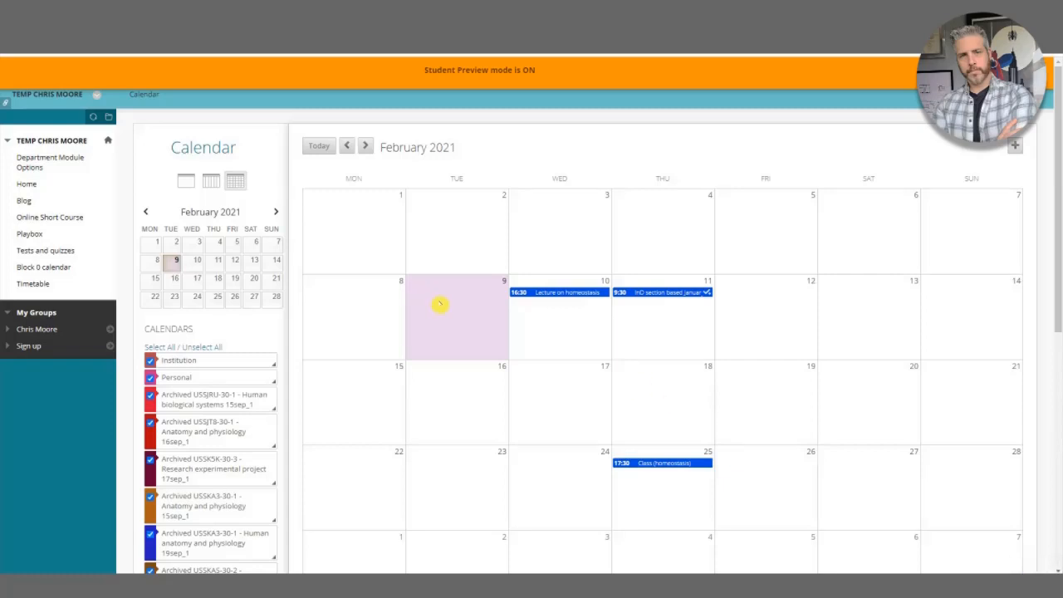
pyautogui.moveTo(447, 304)
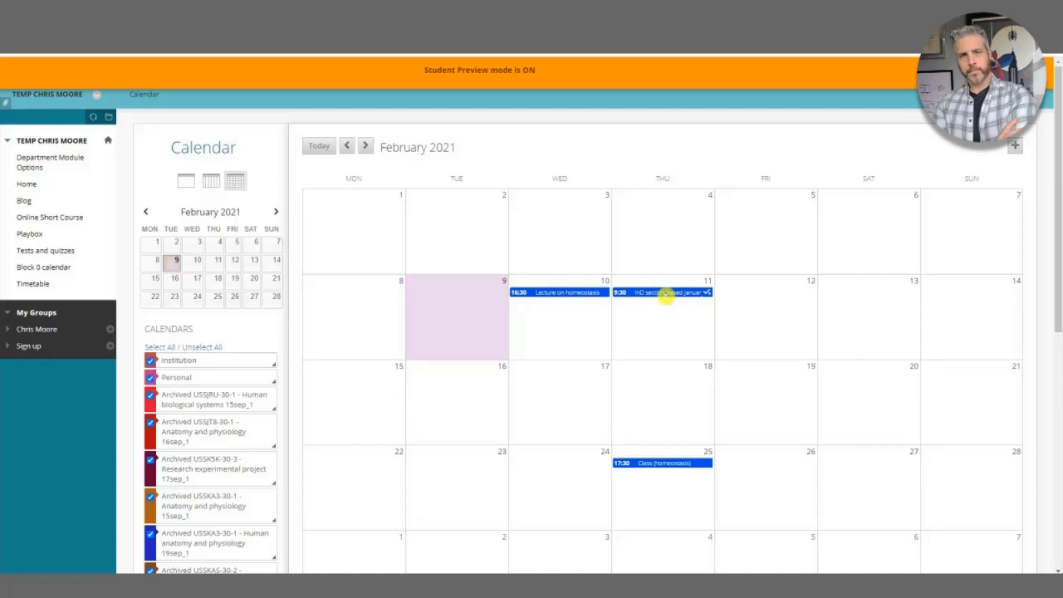
# Open the InD section based January exam event on 11 February and go to its test
pyautogui.click(663, 293)
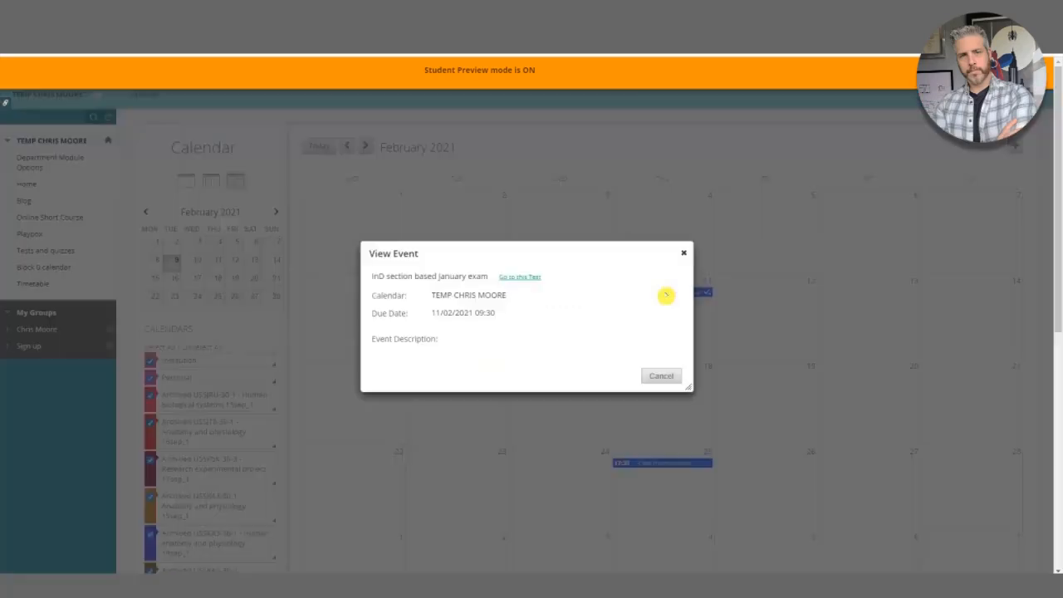
pyautogui.moveTo(692, 281)
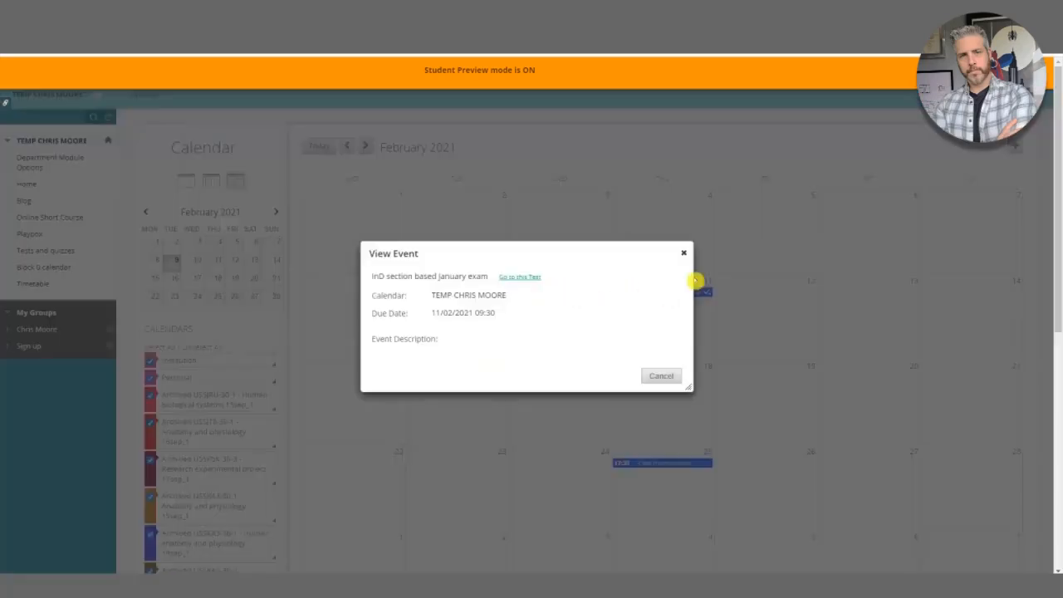
pyautogui.moveTo(421, 276)
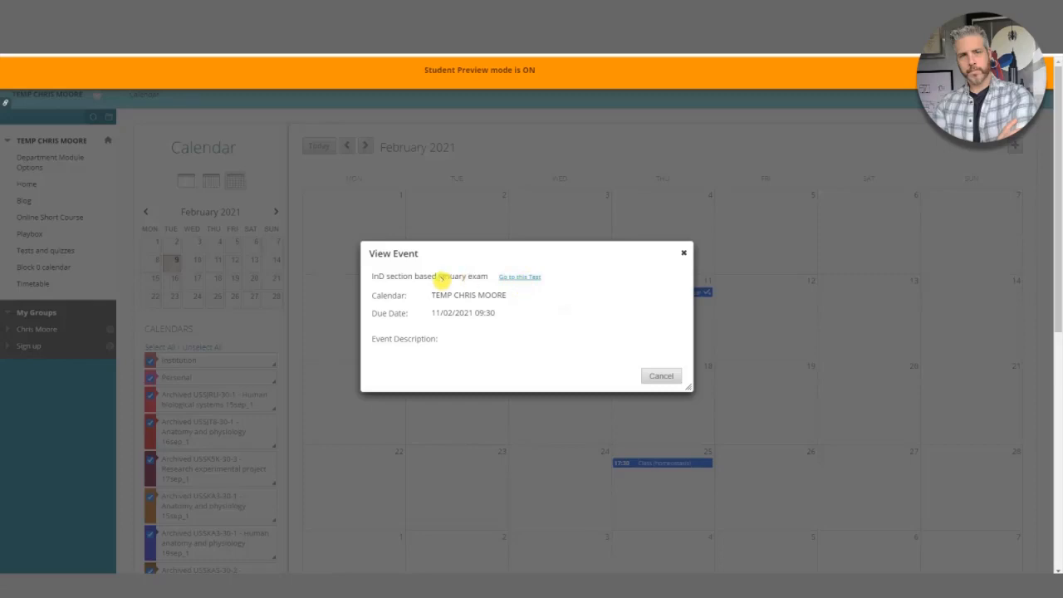
pyautogui.click(519, 277)
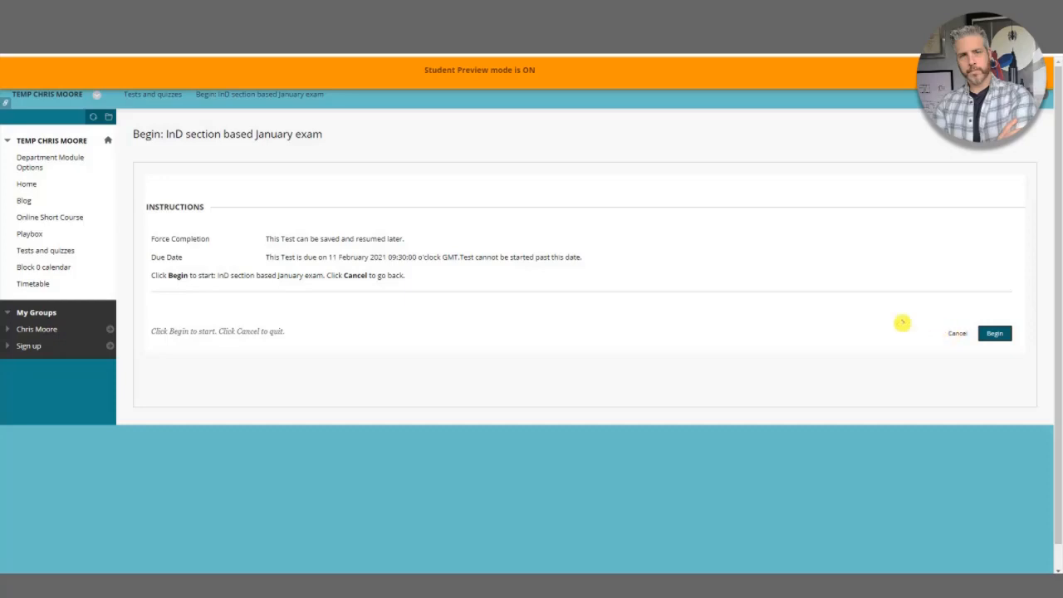
# Cancel out of the InD section based January exam's Begin page
pyautogui.click(957, 333)
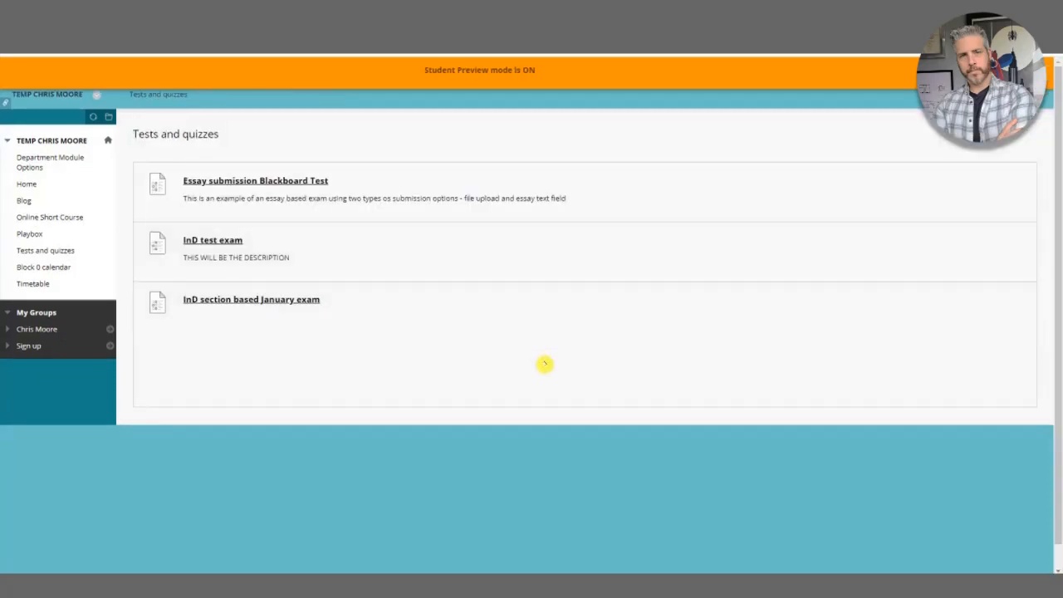
pyautogui.moveTo(671, 265)
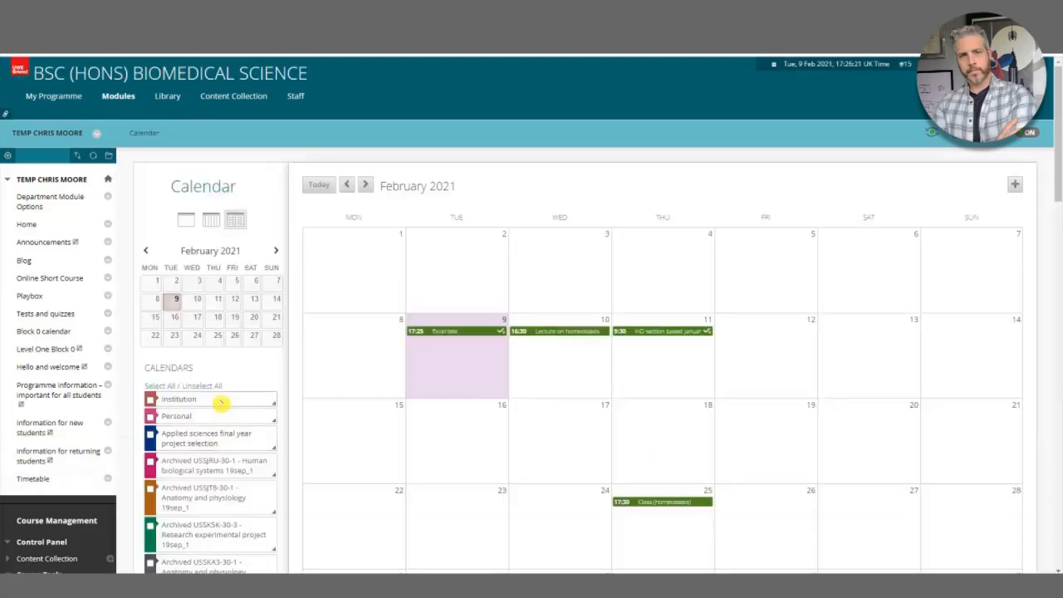
pyautogui.scroll(-3)
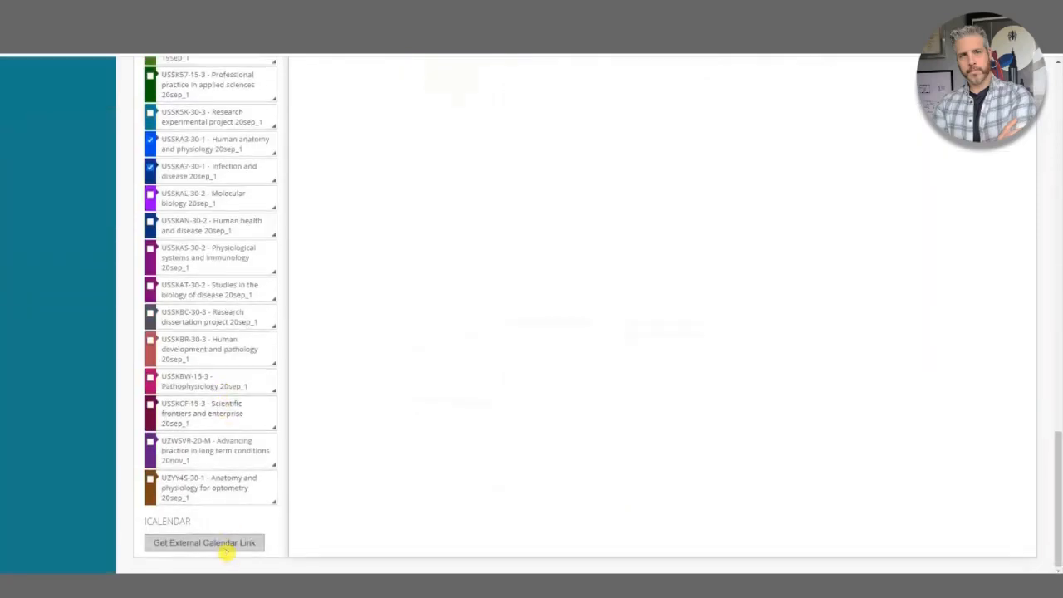
pyautogui.click(204, 544)
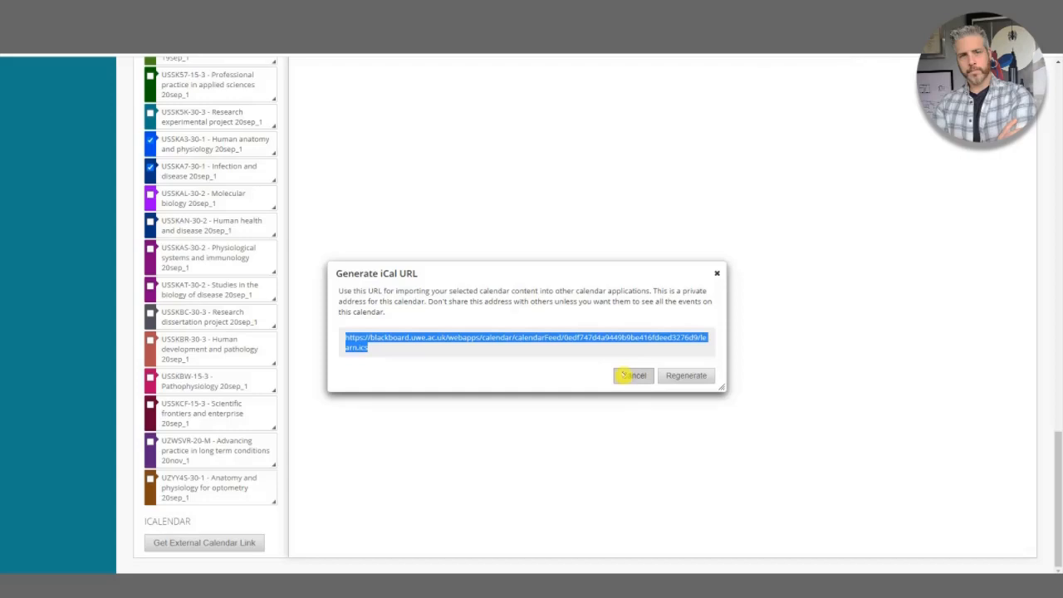
pyautogui.click(633, 376)
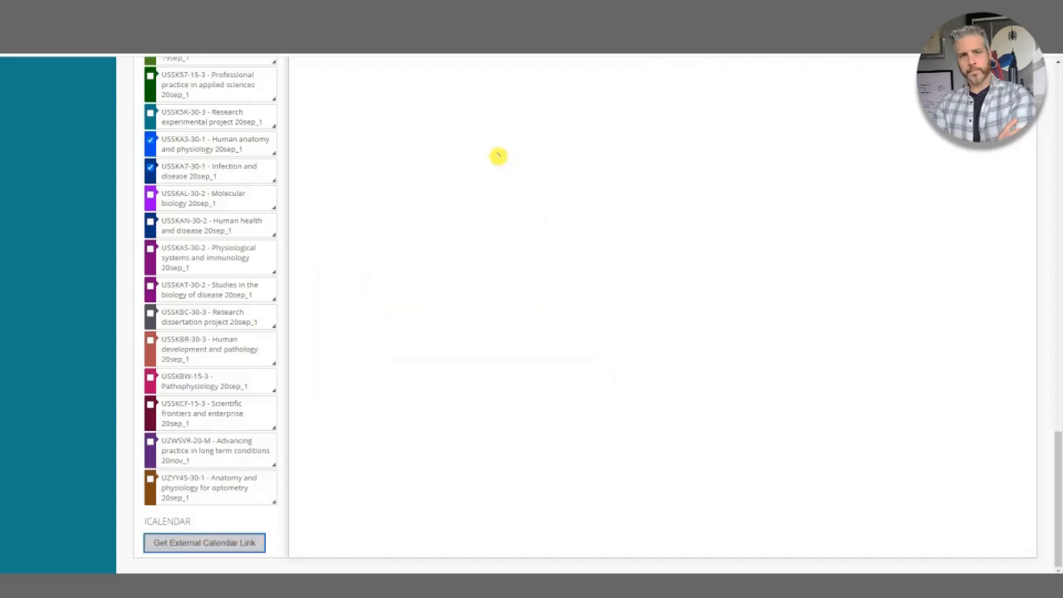